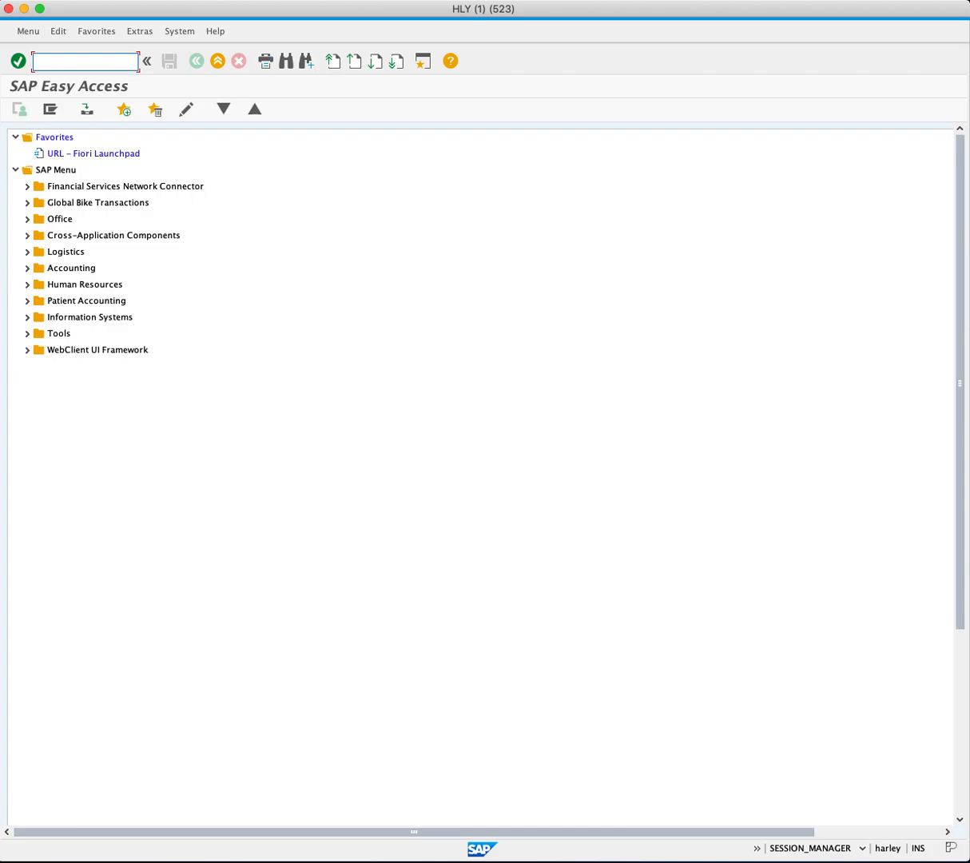
Start transaction ME11 to create a purchasing info record
text(ME11)
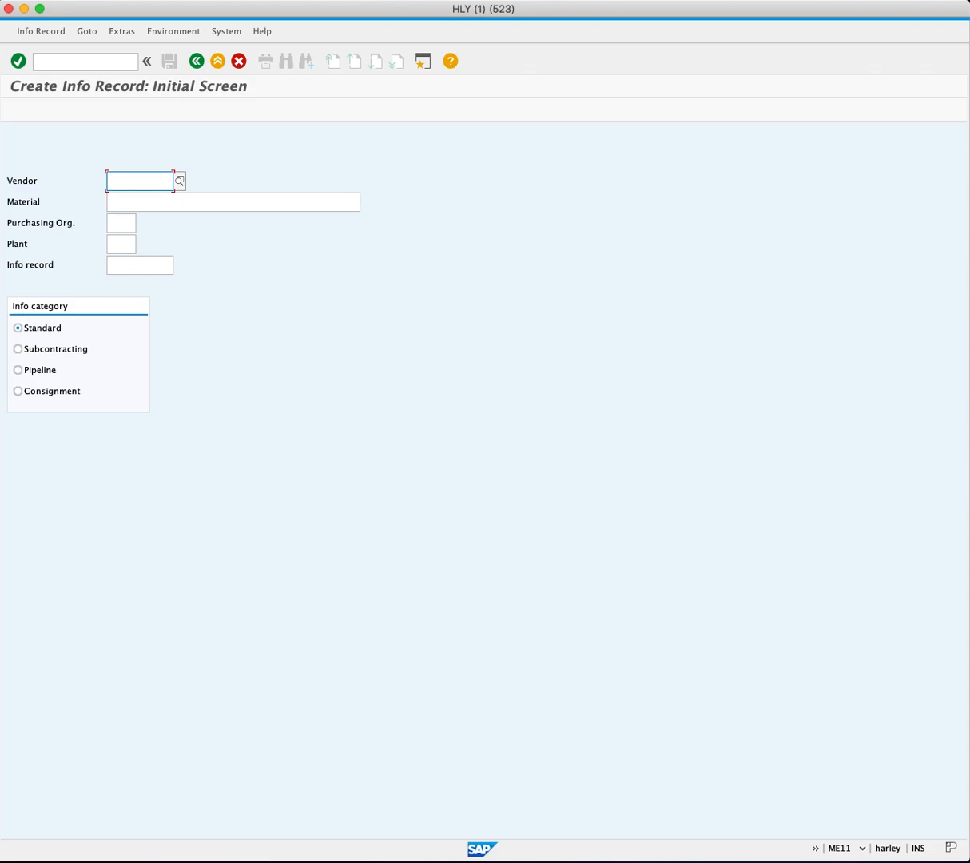
Enter vendor 101000 and material BOLT2023 for the new info record
text(101000)
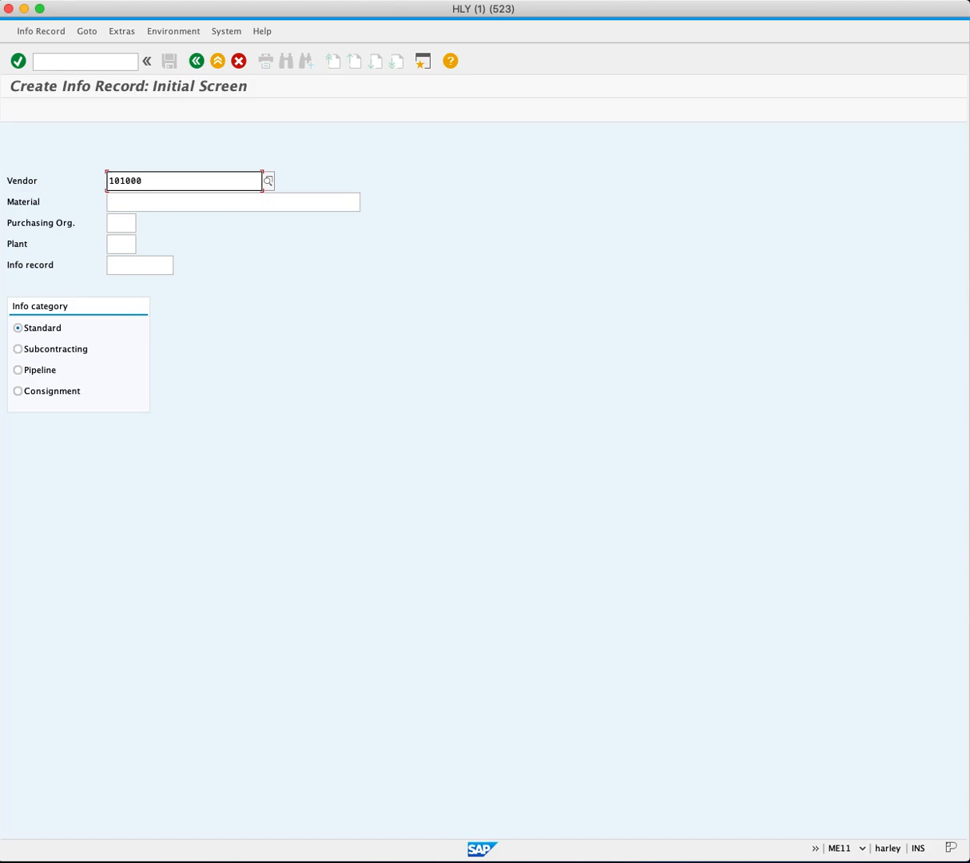
click(268, 180)
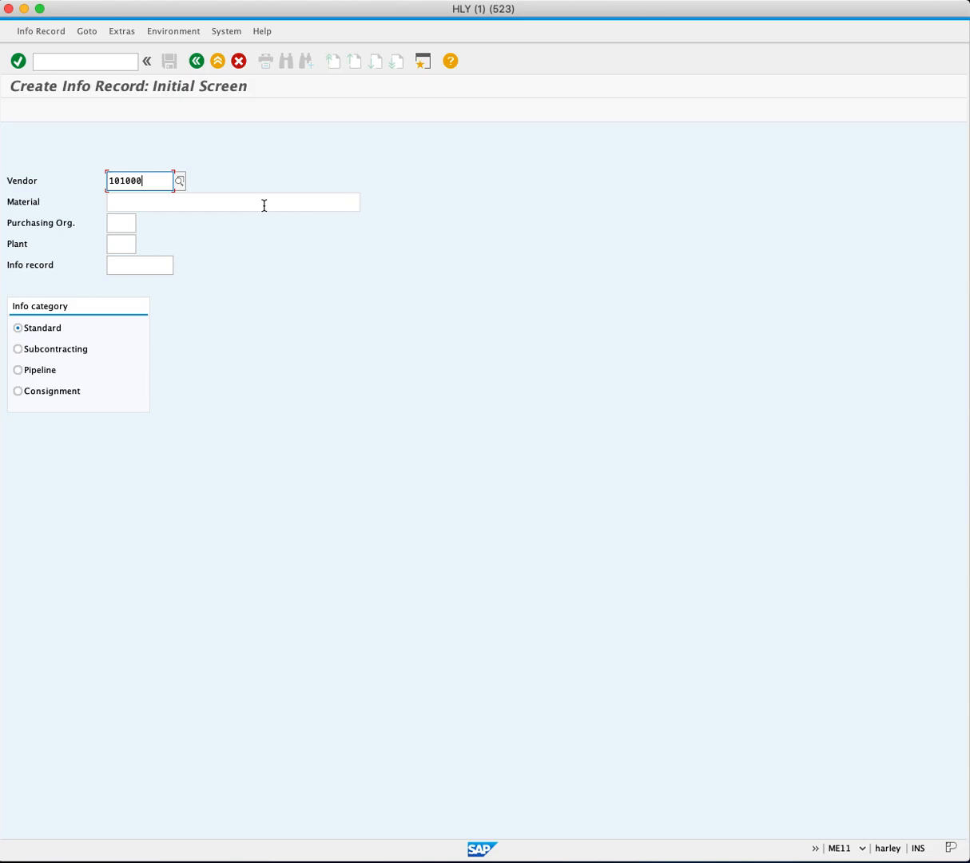
click(231, 201)
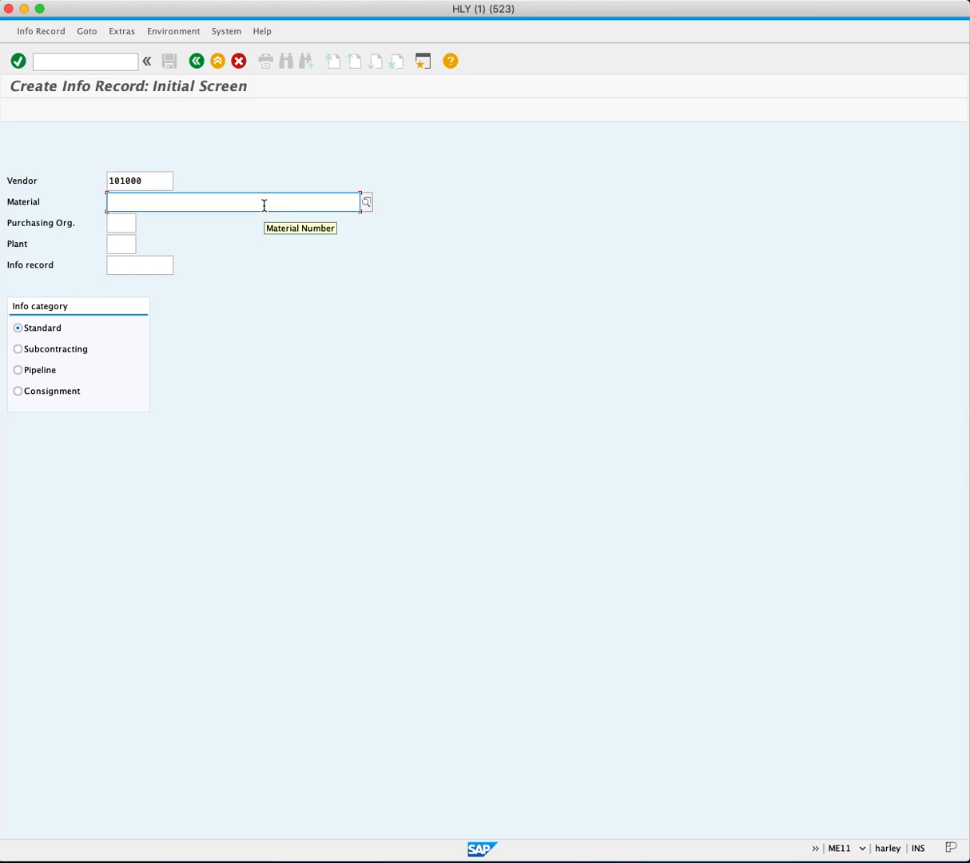
text(BOLT202)
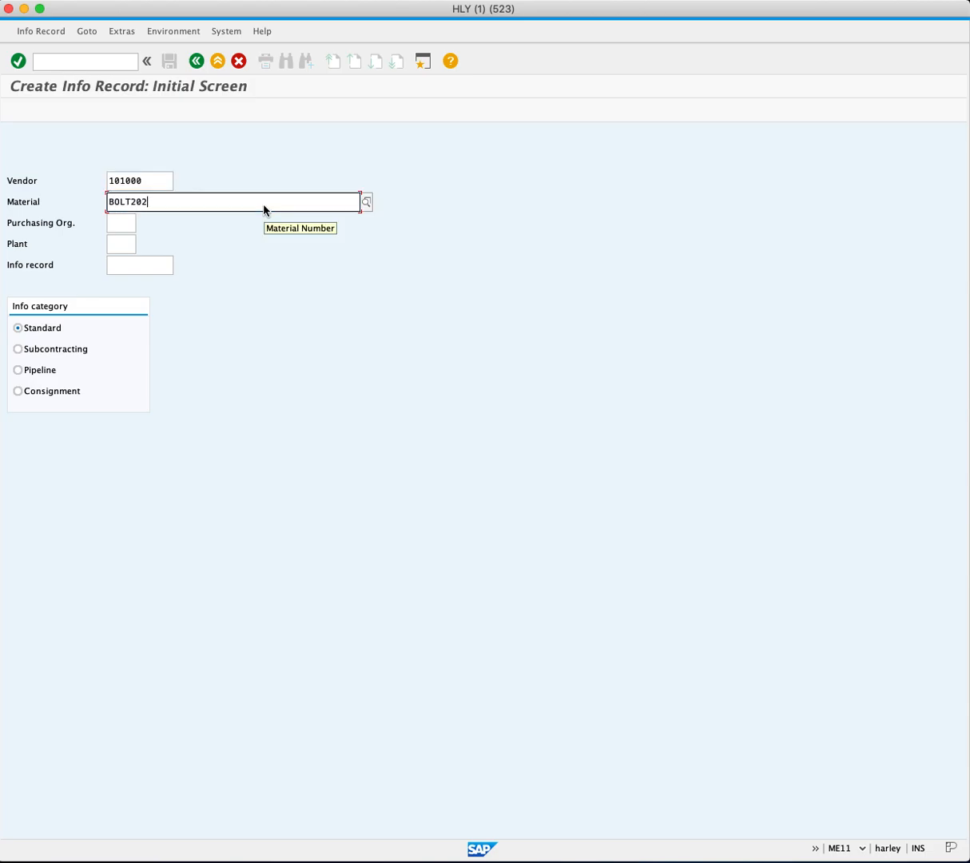
text(3)
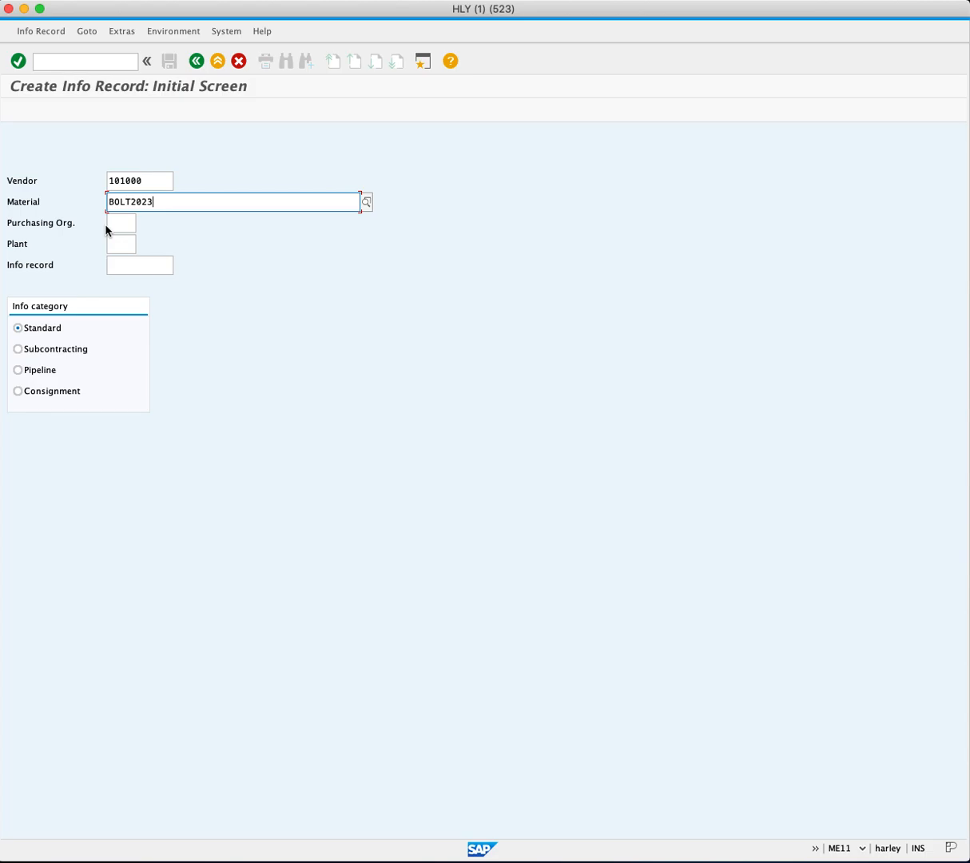
Choose purchasing organization US00 and plant MI00
text(US)
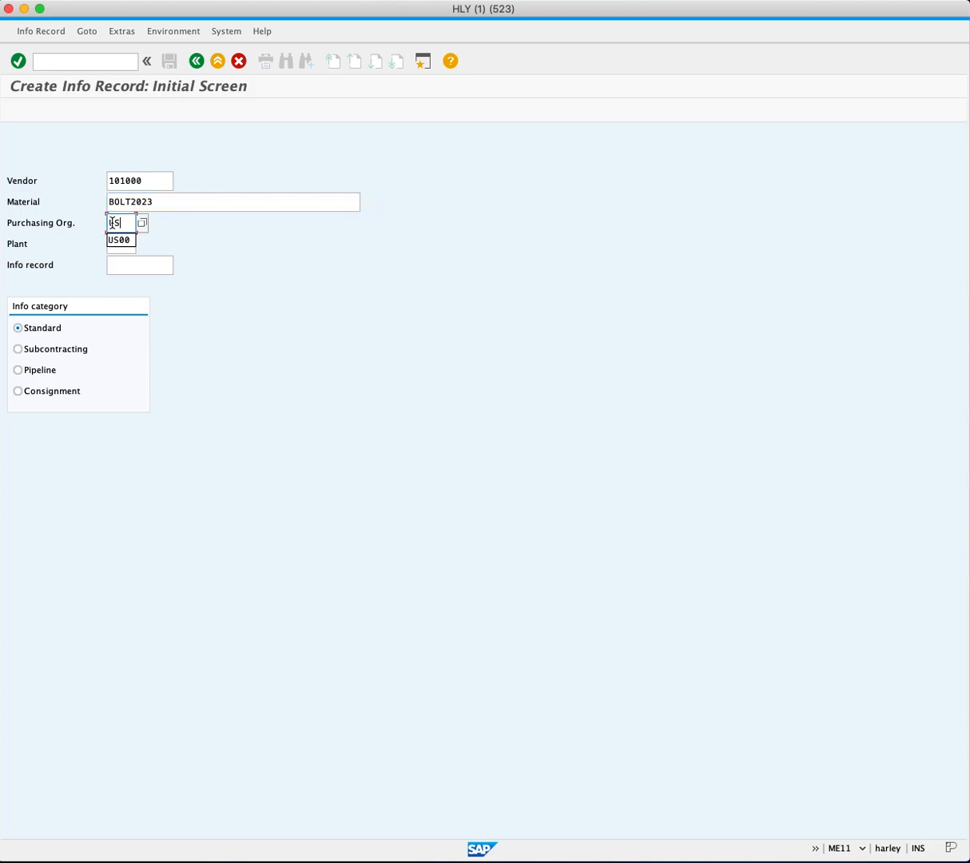
click(120, 240)
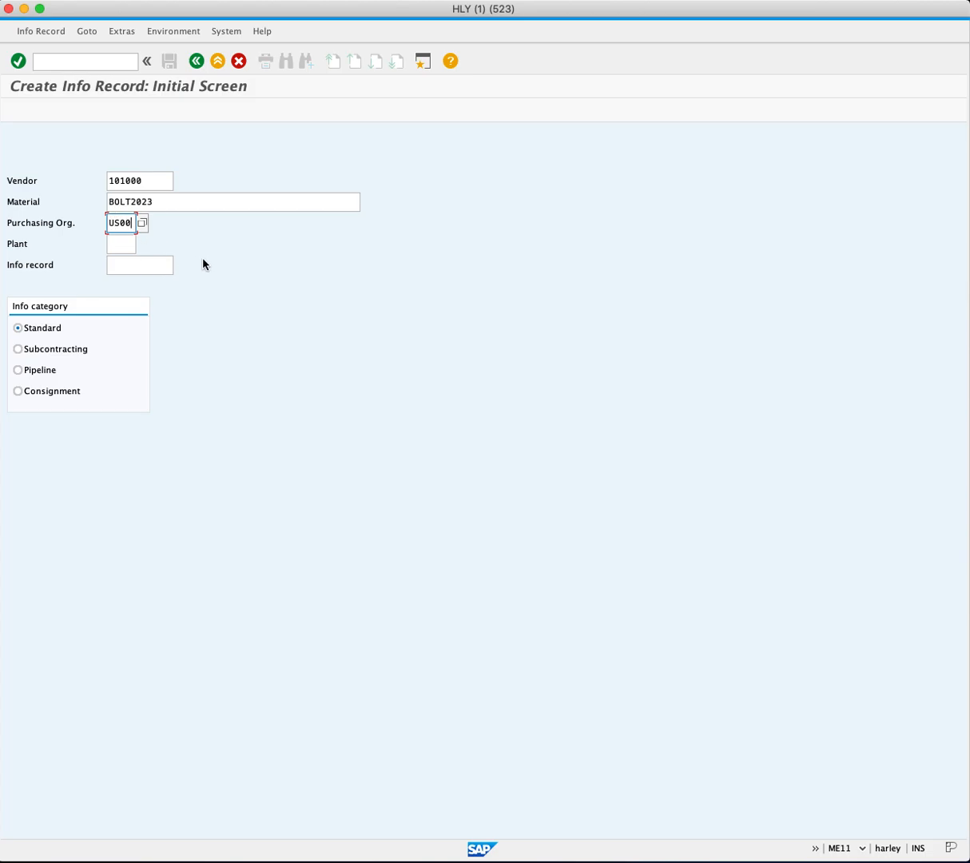
click(120, 242)
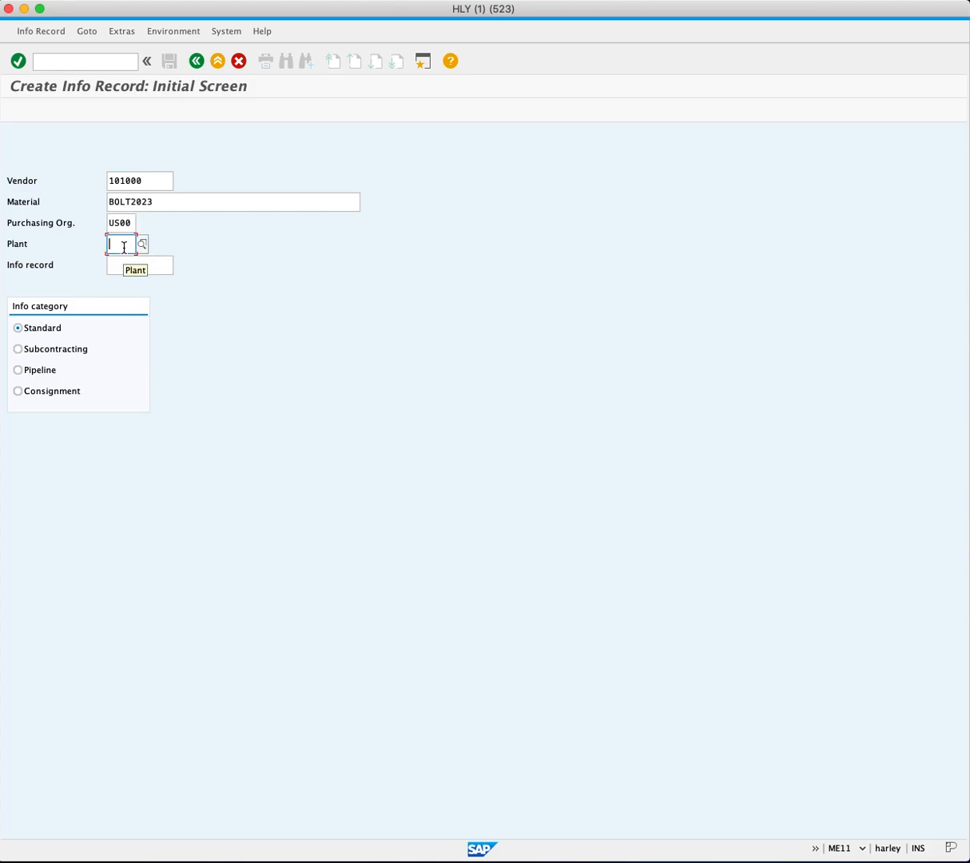
text(MI)
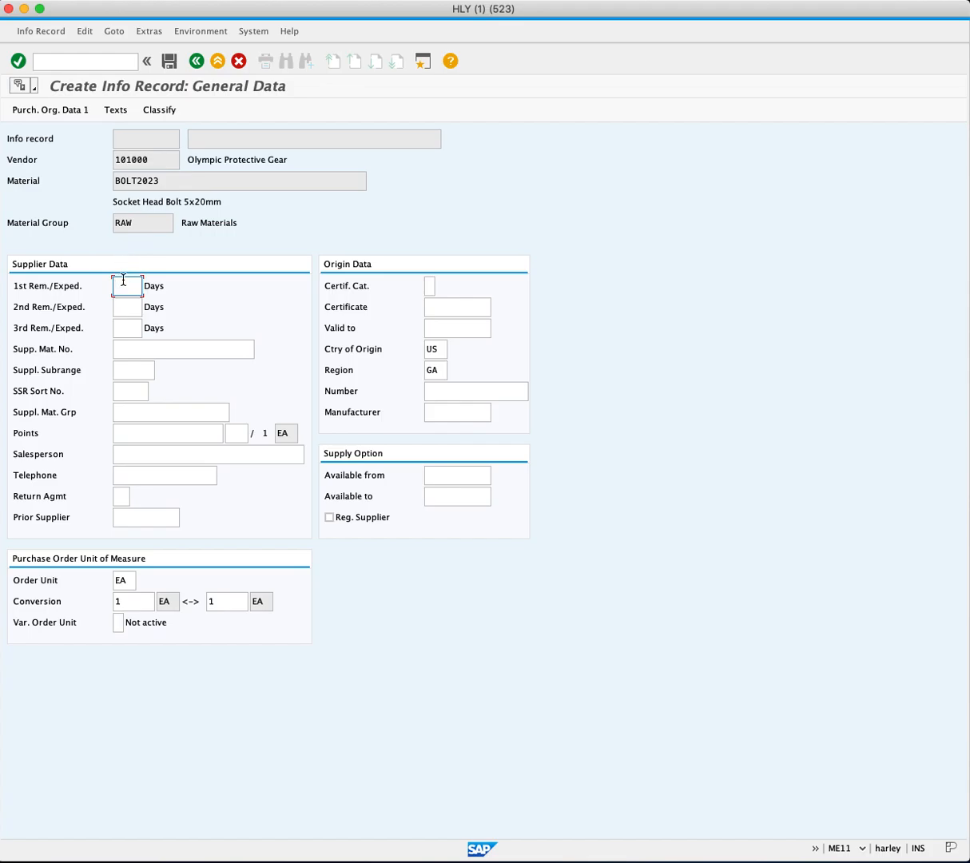
mouse_move(127, 284)
text(-1)
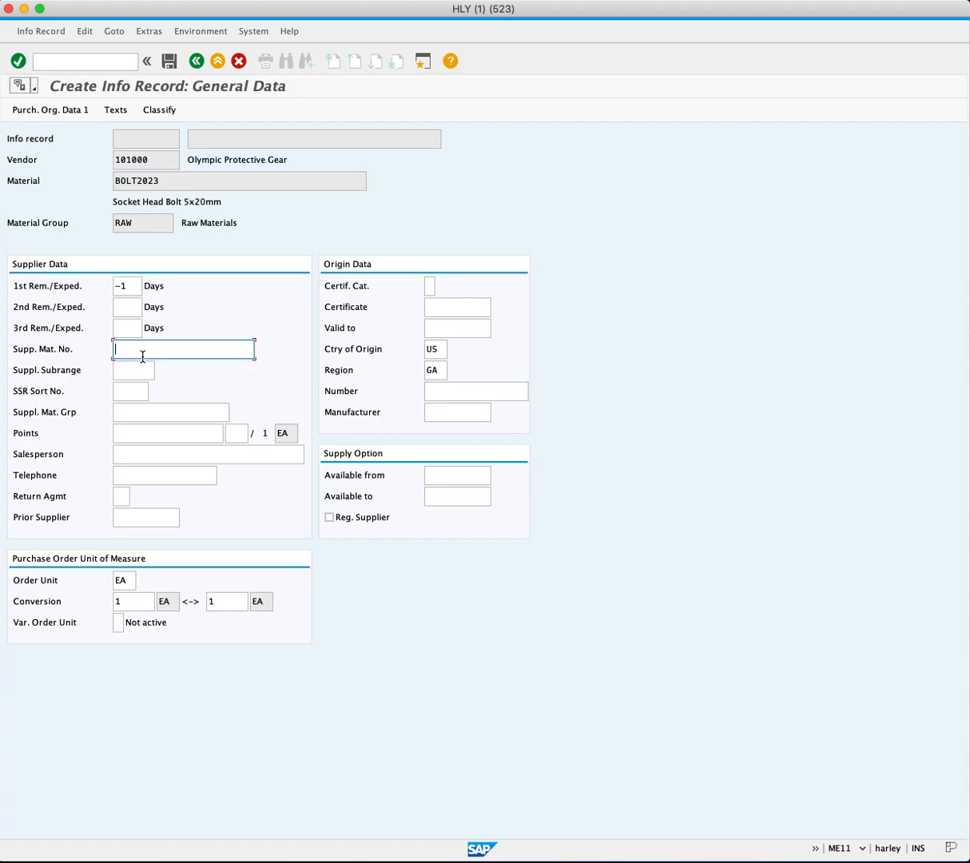
Set the supplier material number to 'raw matrial 2023'
text(RAW)
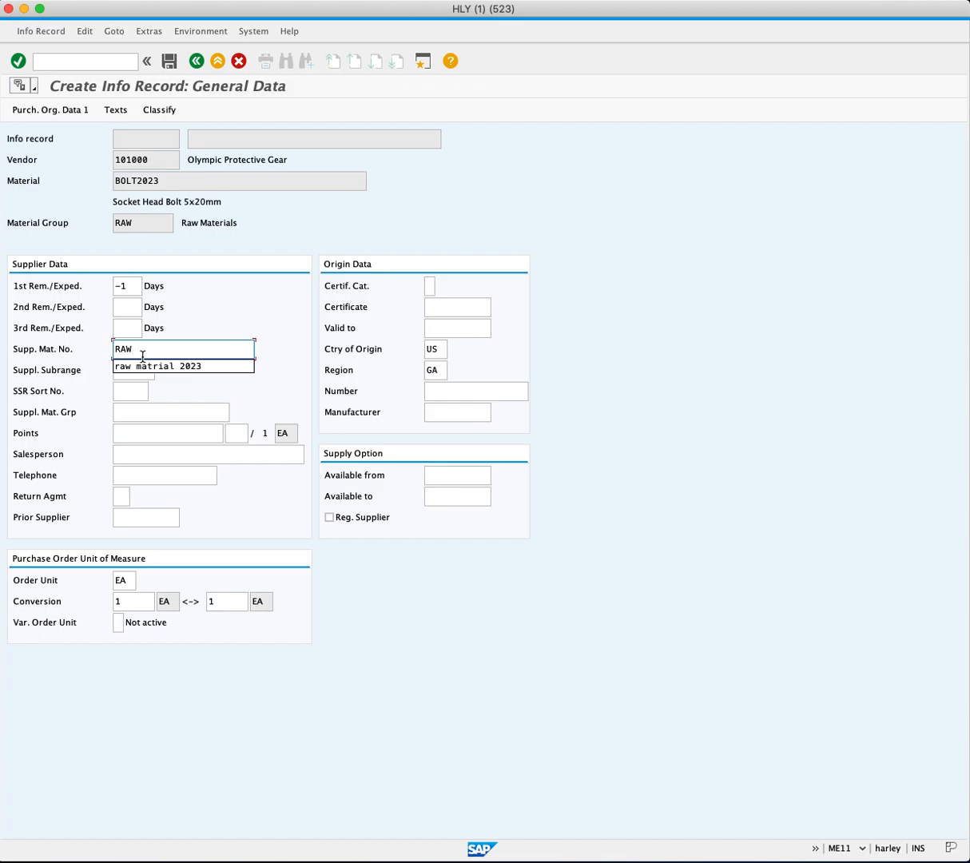
click(182, 366)
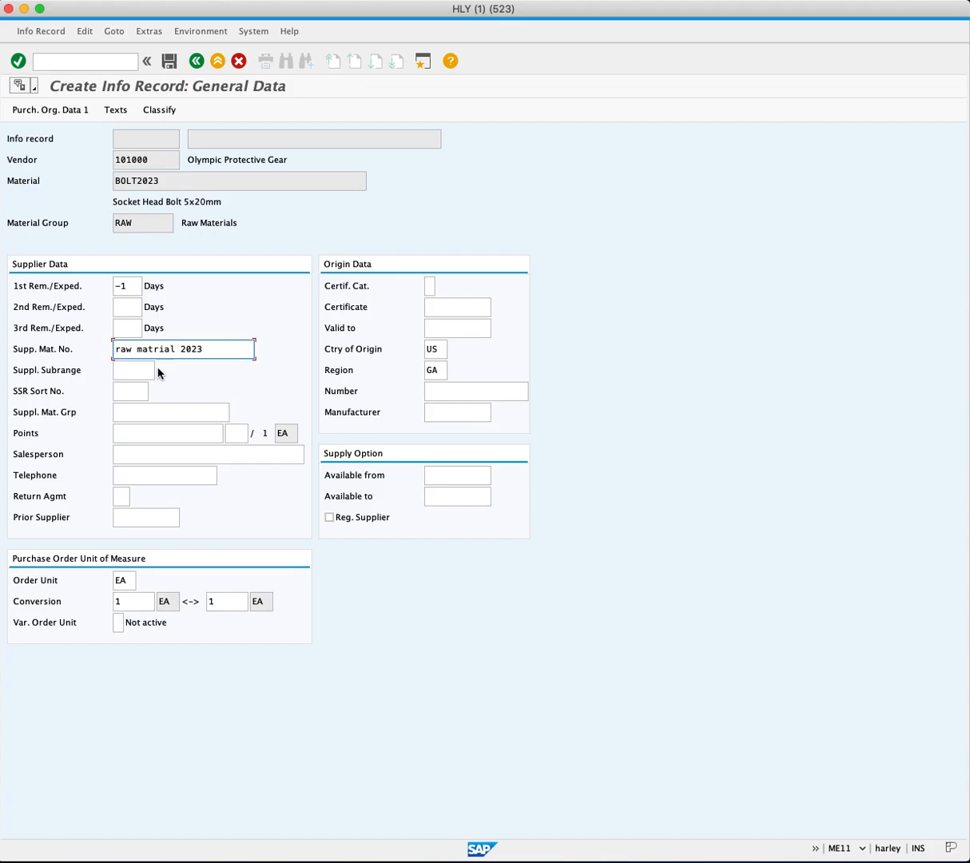
mouse_move(144, 495)
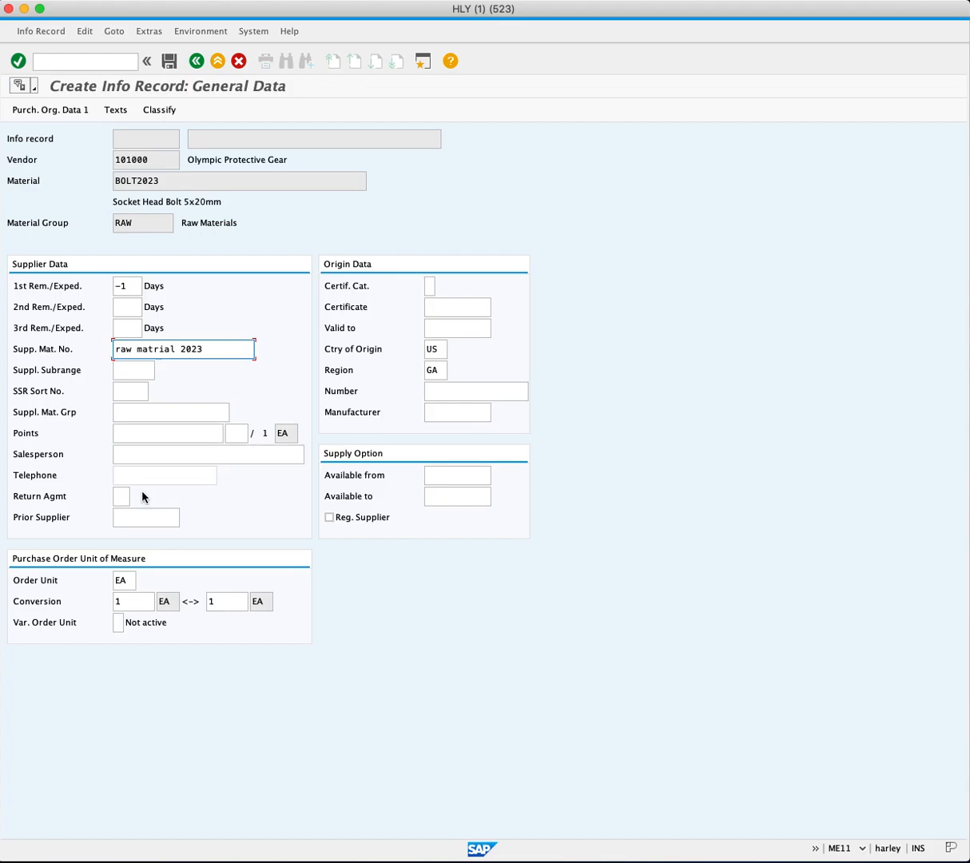
mouse_move(125, 600)
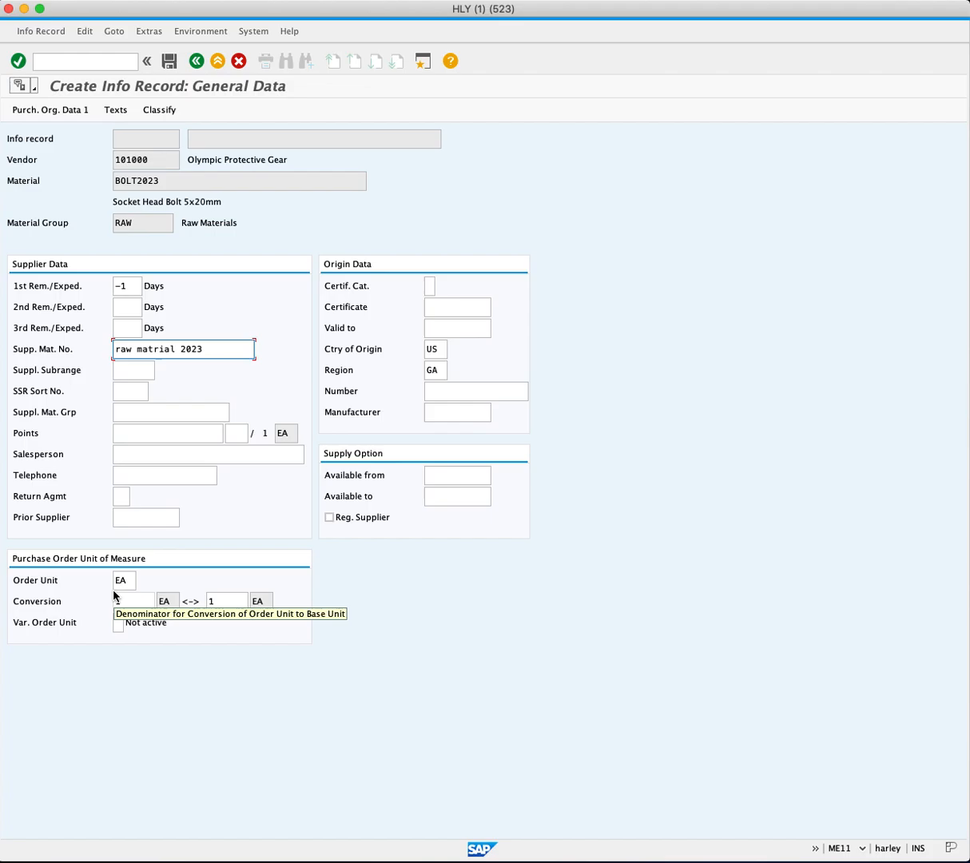
mouse_move(134, 601)
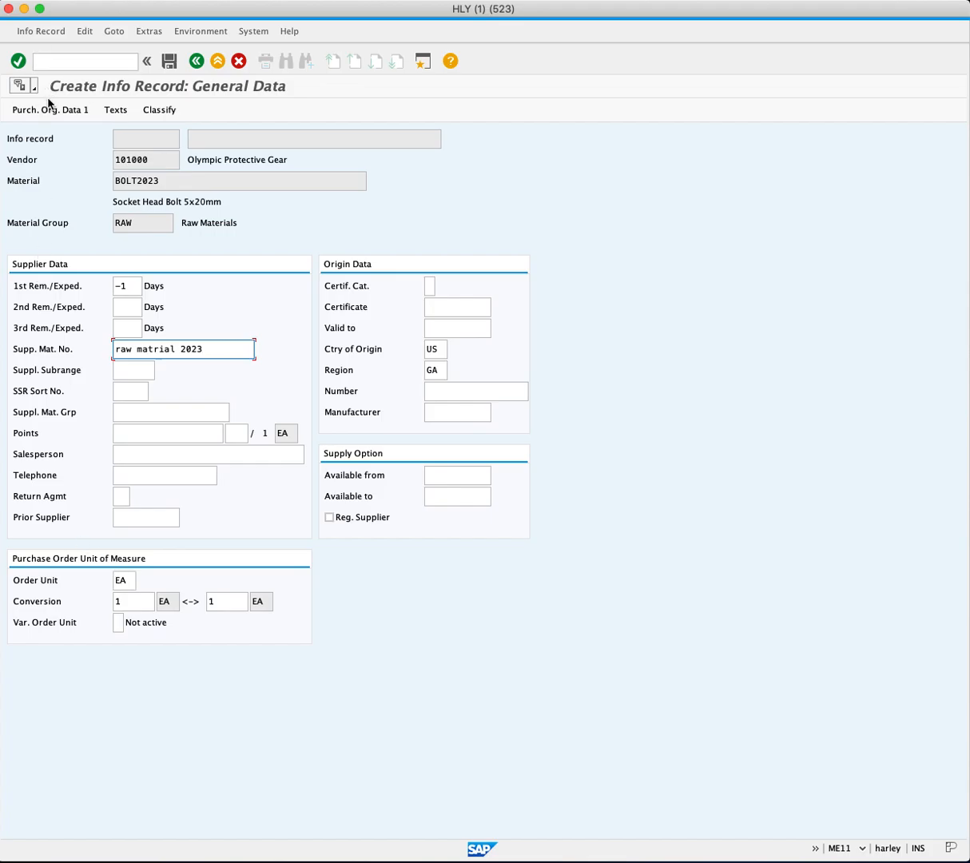
On Purchasing Organization Data 1, set planned delivery time 2 days with purchasing group N00
click(51, 109)
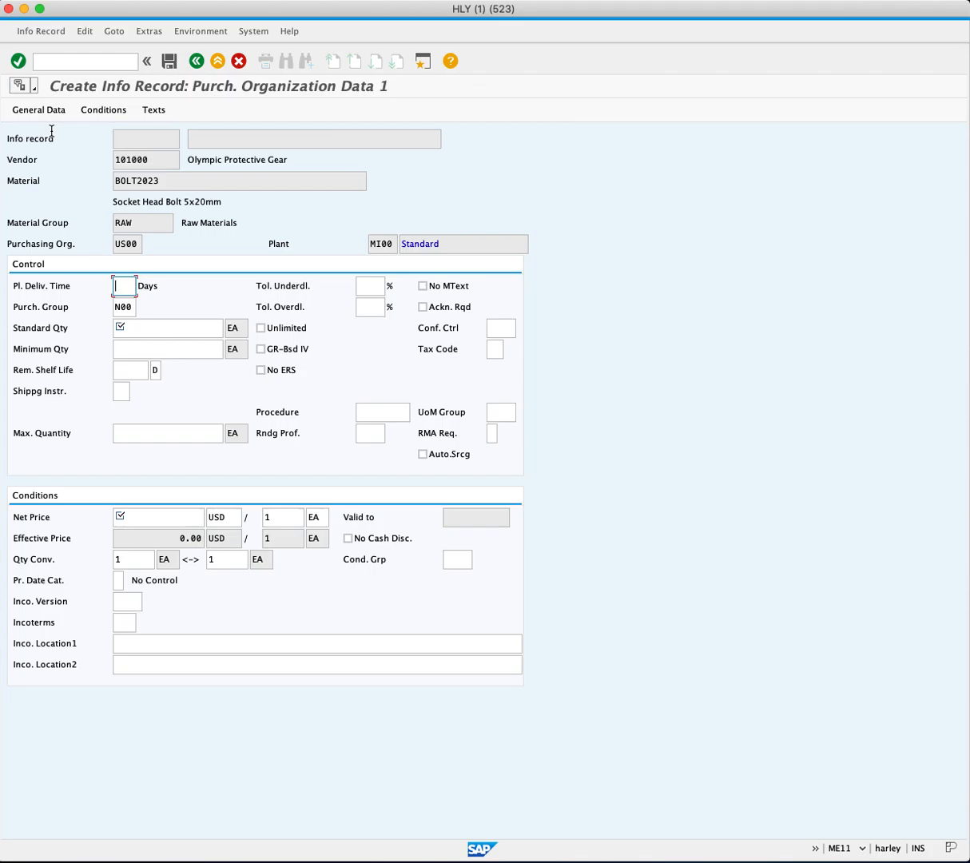
text(2)
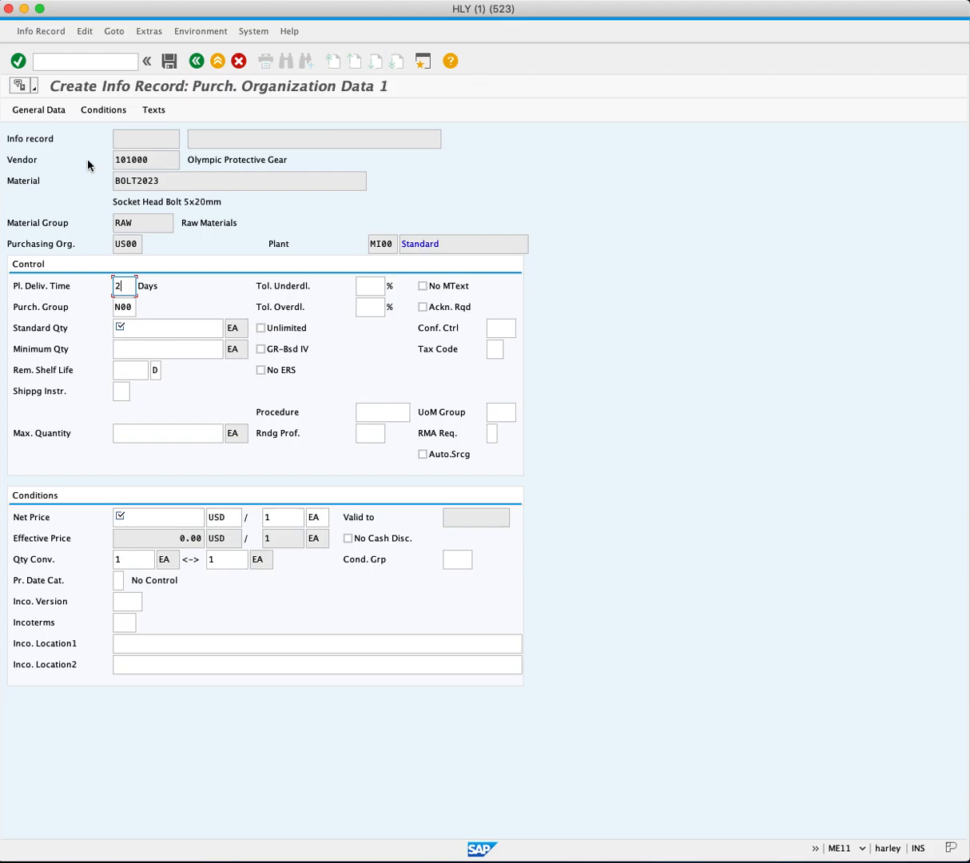
click(125, 306)
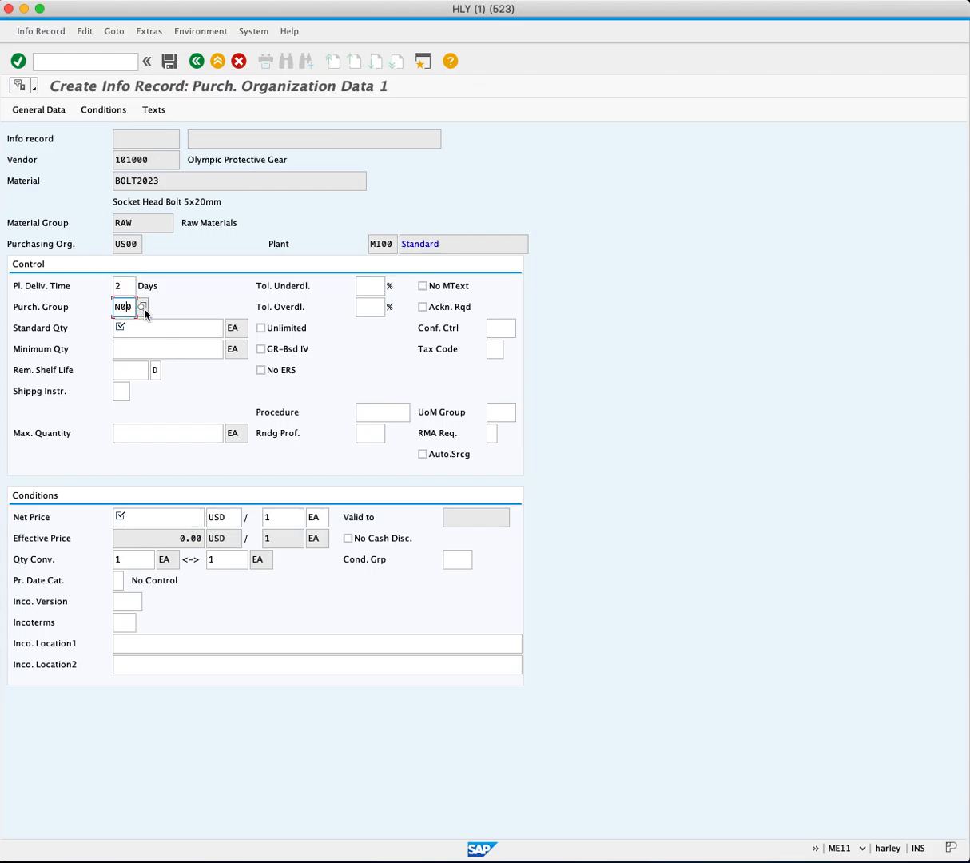
click(142, 307)
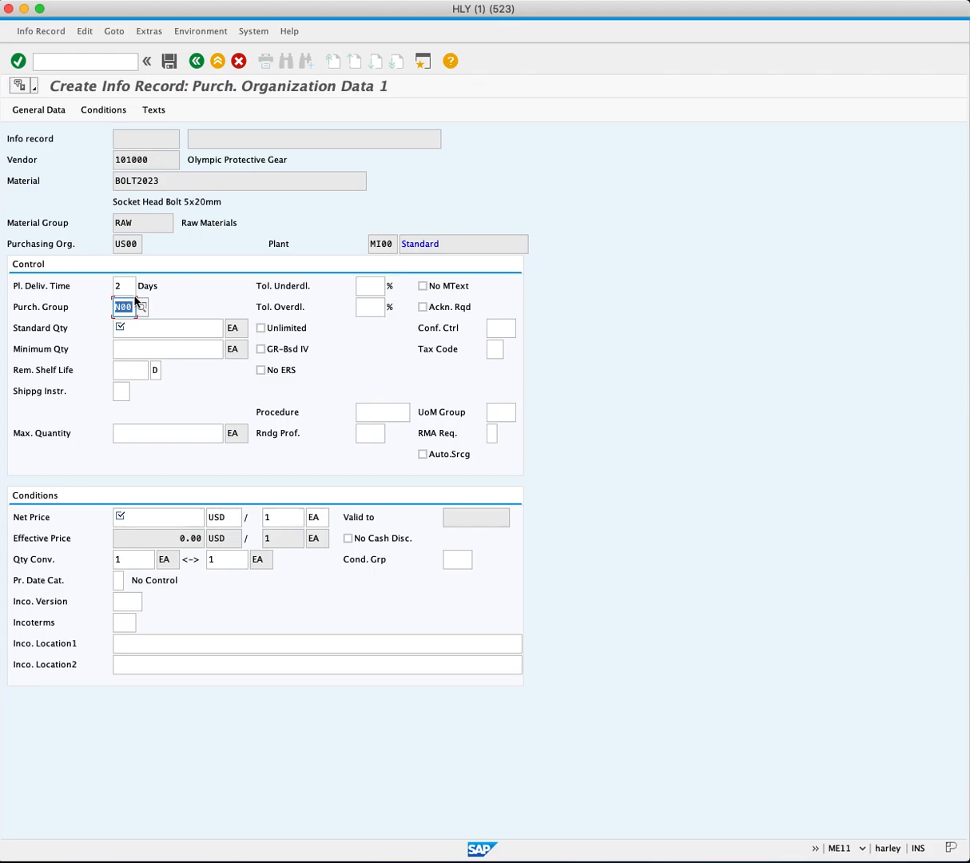
mouse_move(129, 307)
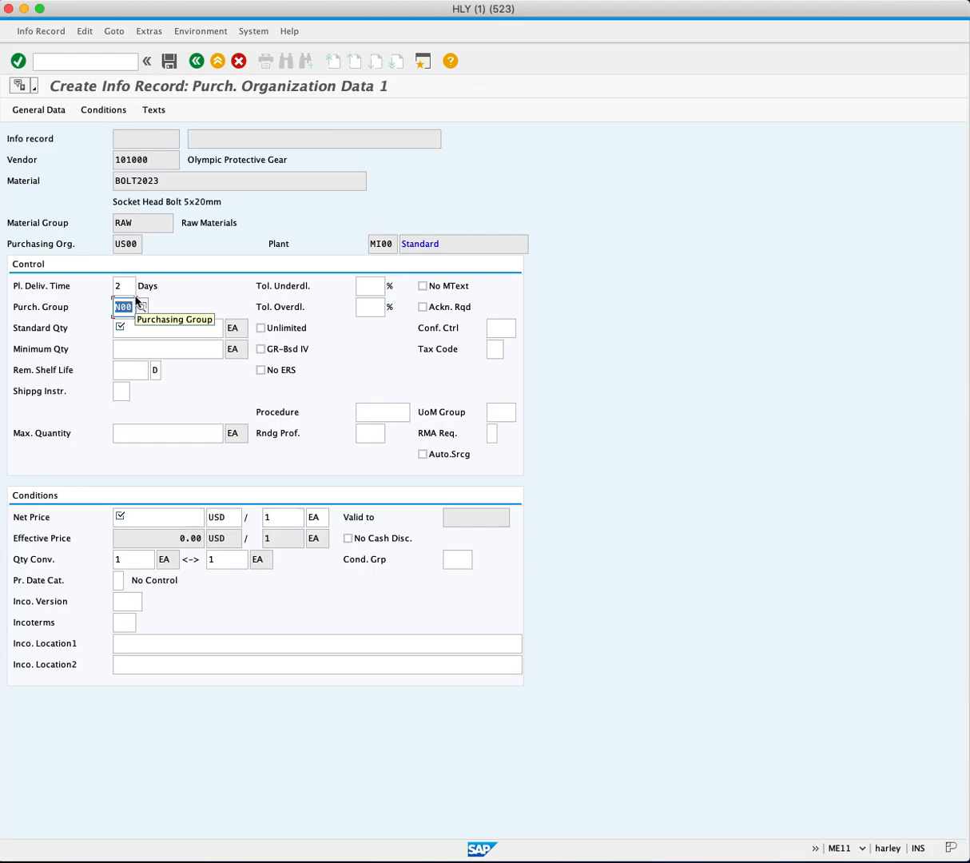
click(168, 327)
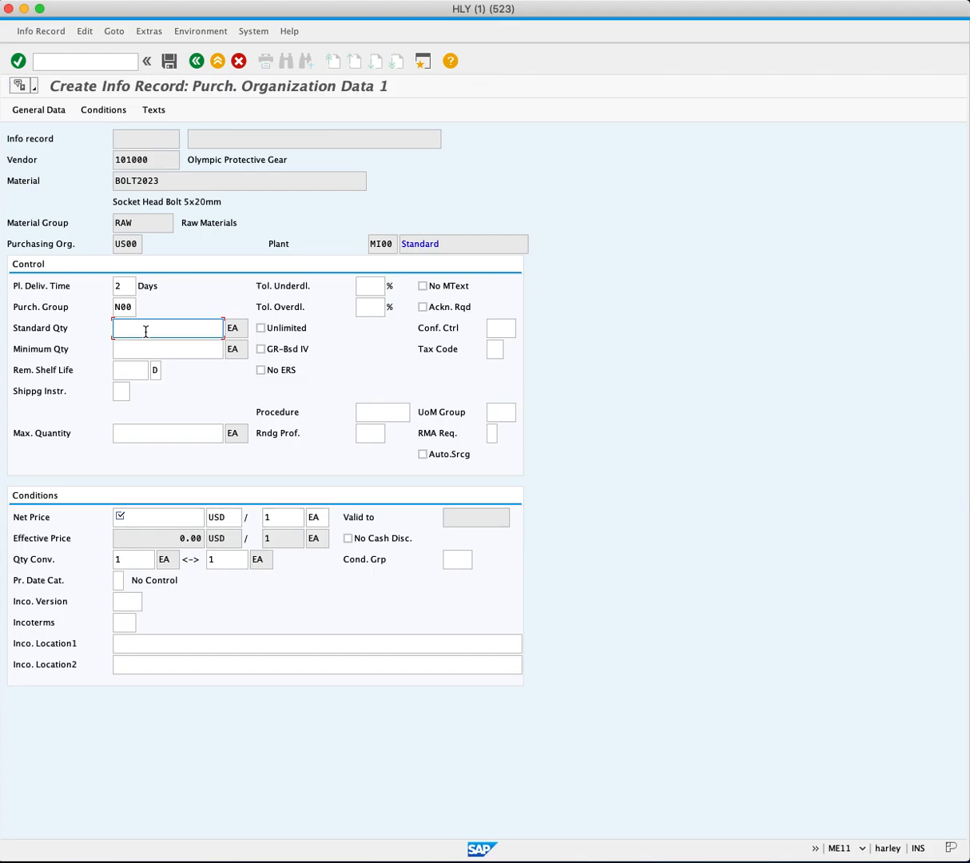
mouse_move(166, 329)
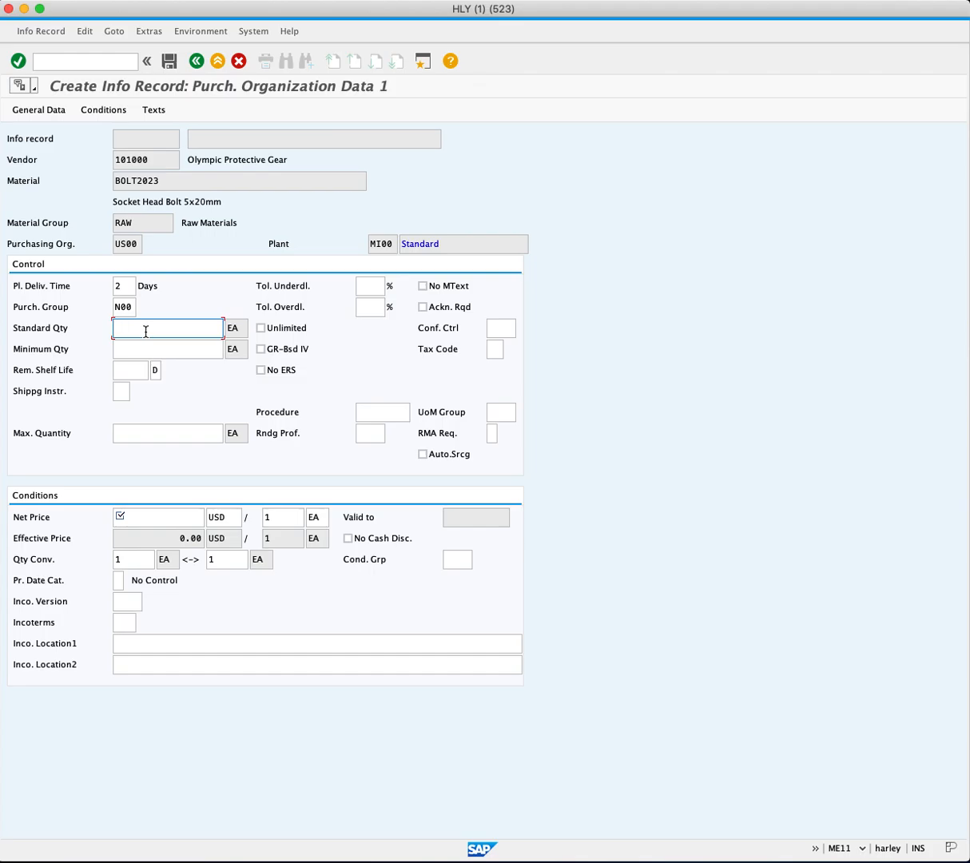
Enter standard quantity 100, minimum quantity 1 and maximum quantity 10000
text(1)
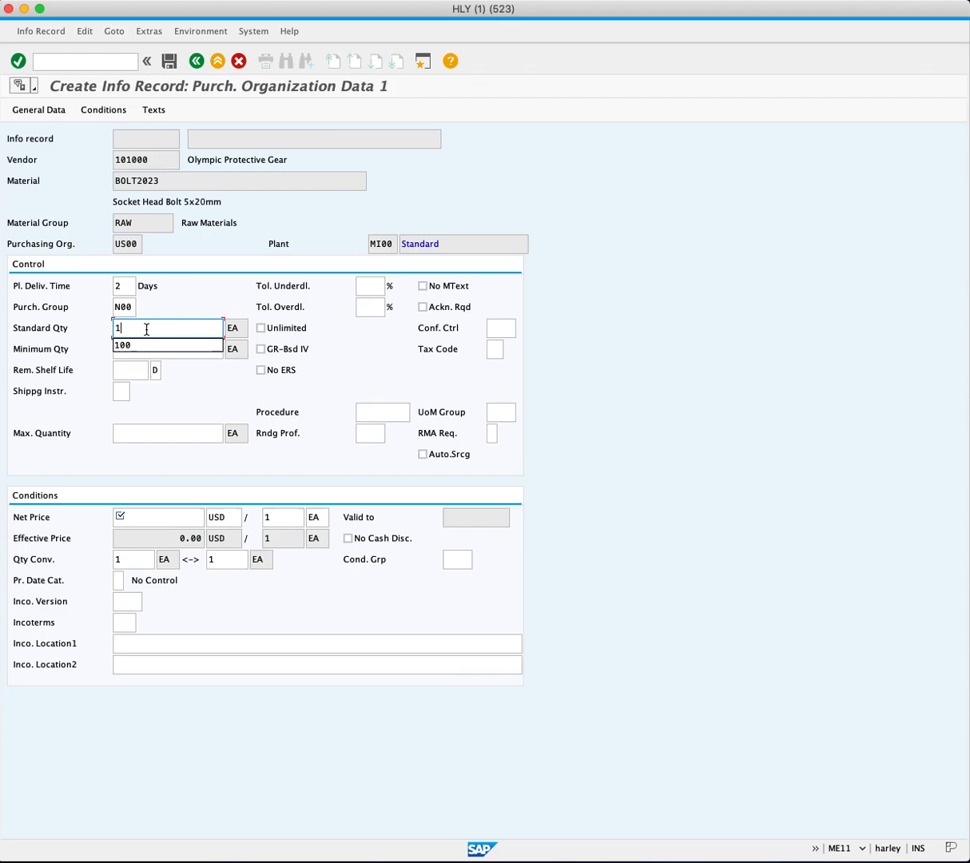
text(100)
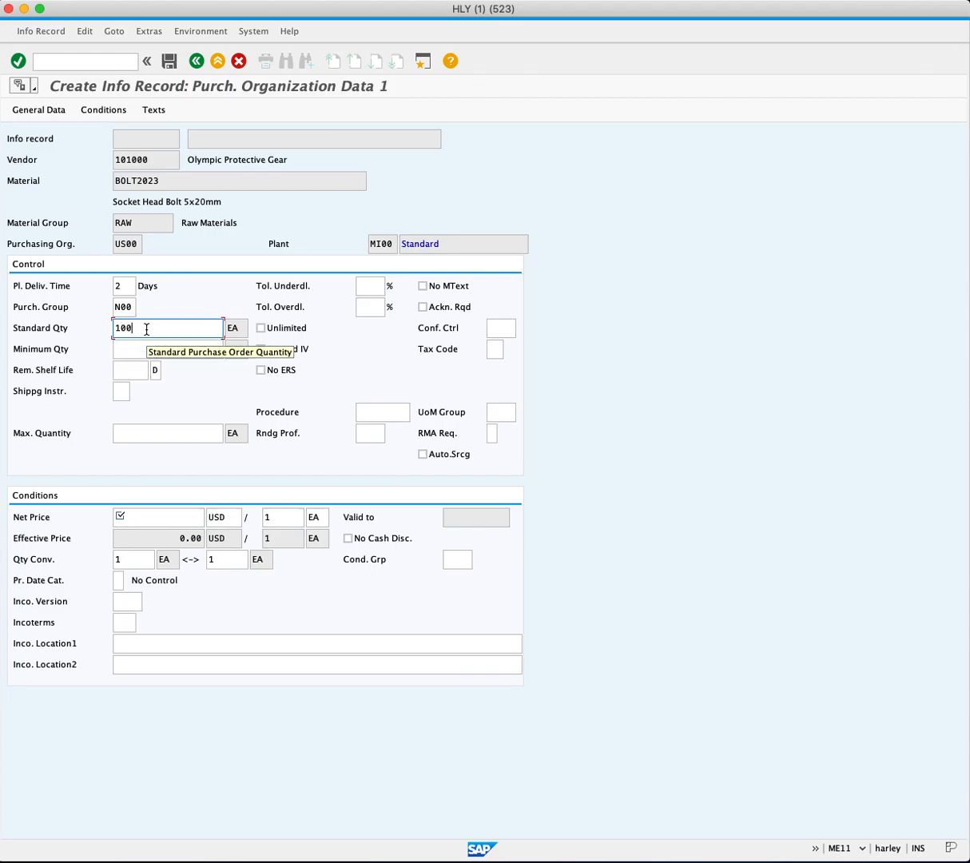
mouse_move(169, 390)
text(1)
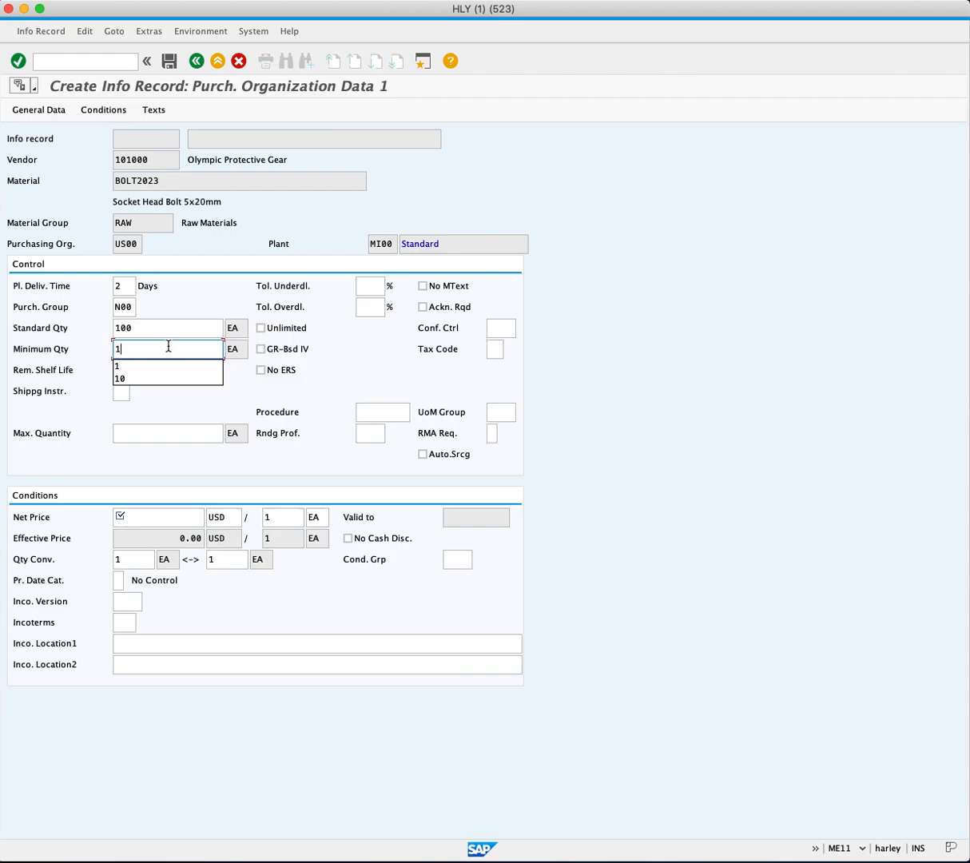
click(166, 431)
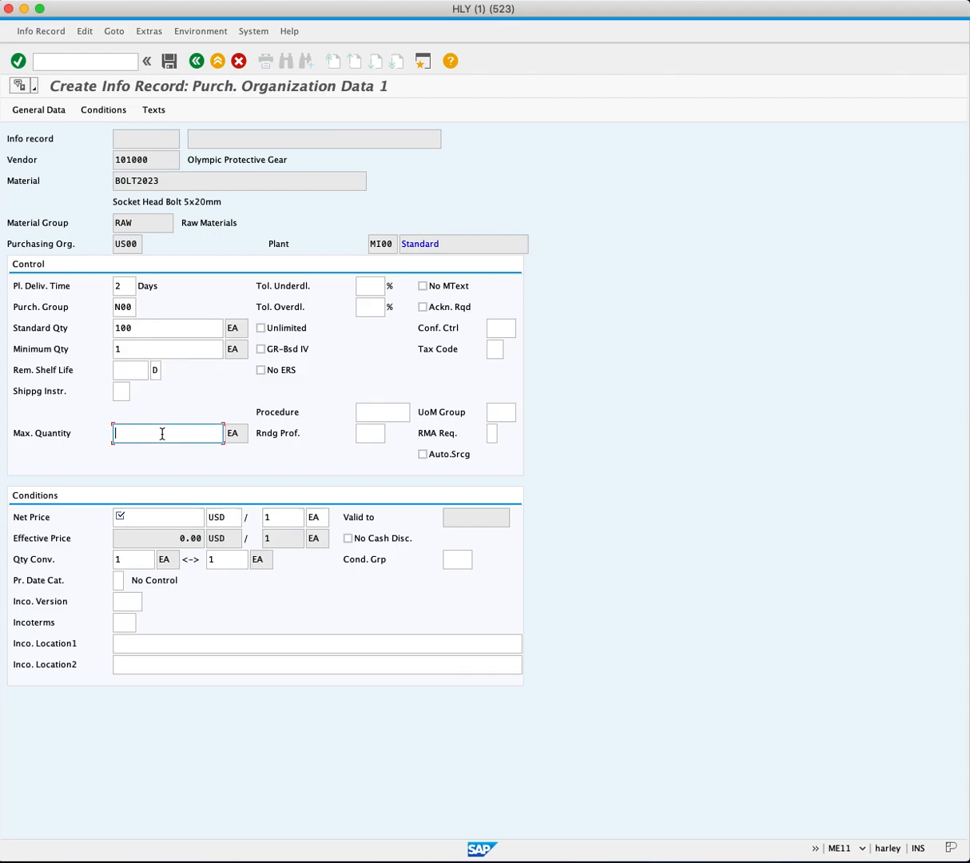
text(100)
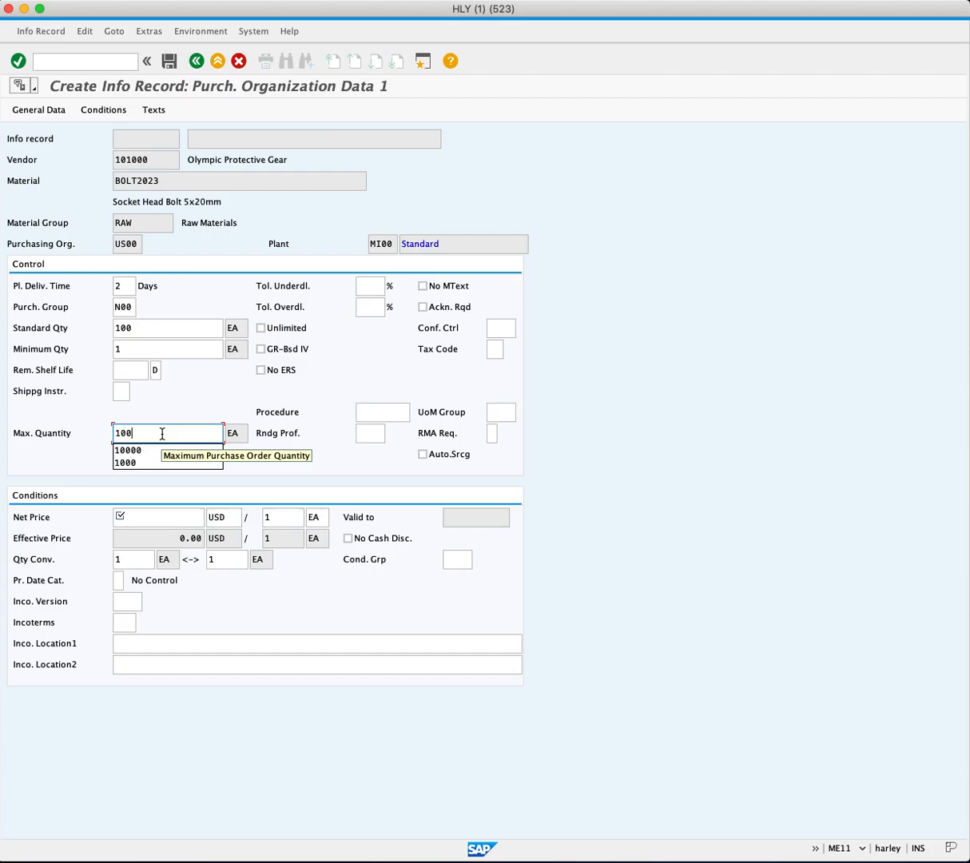
click(128, 450)
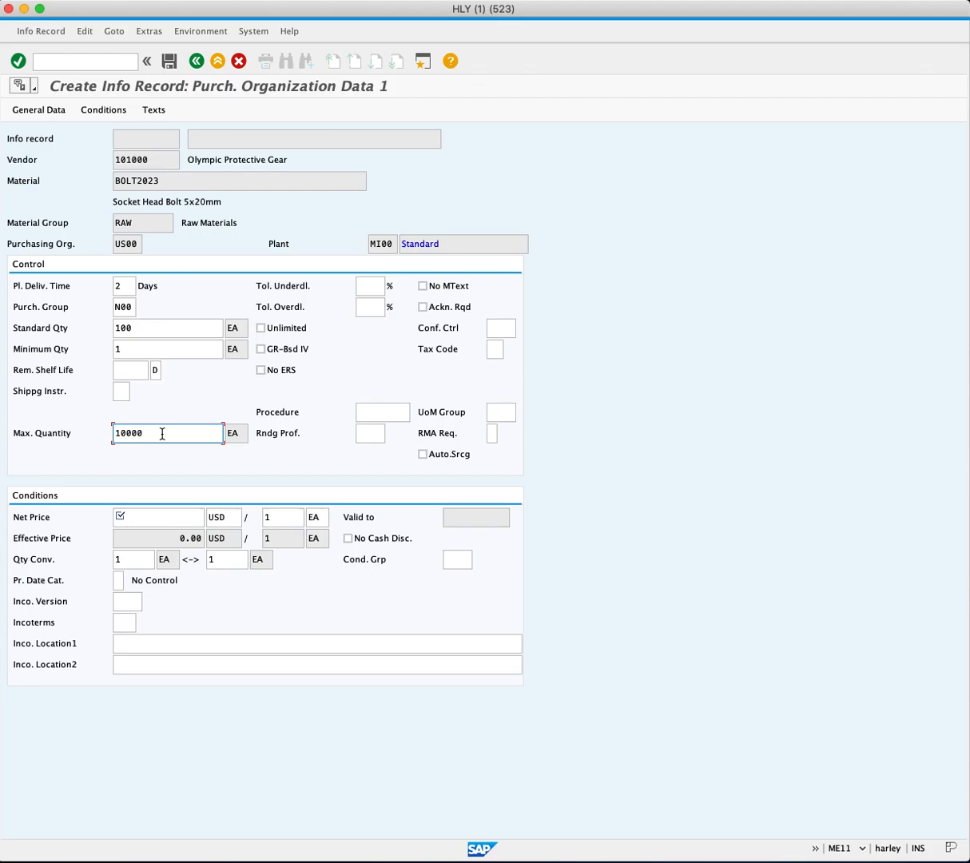
mouse_move(147, 526)
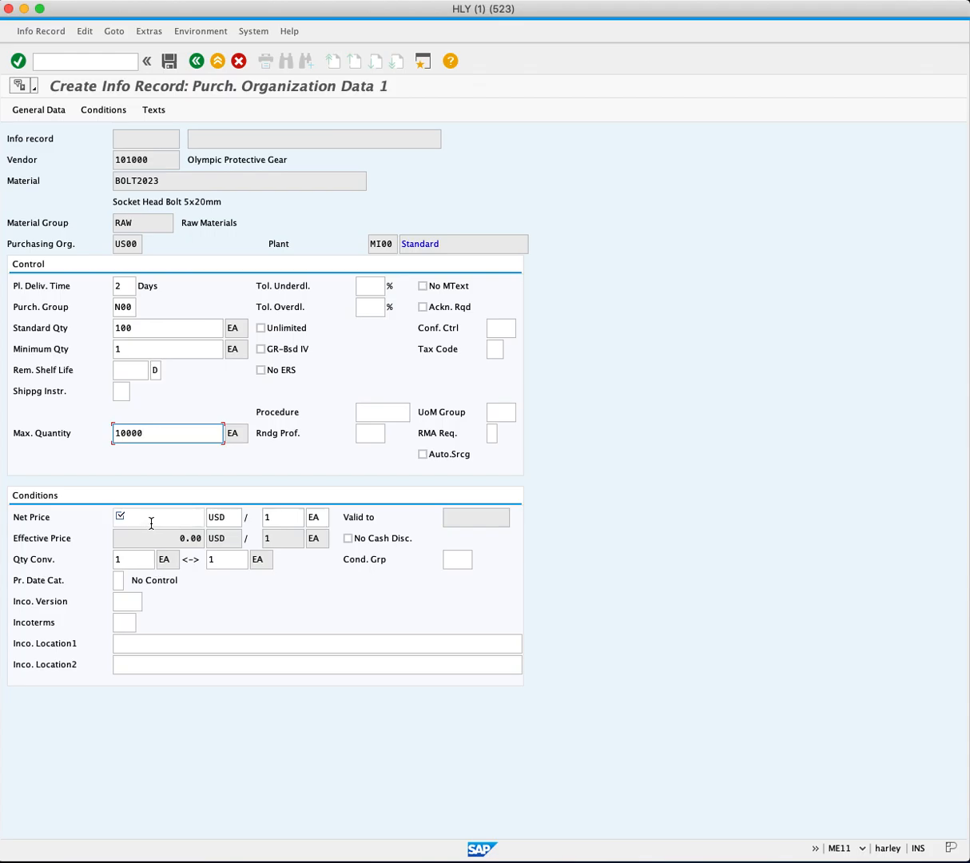
mouse_move(158, 518)
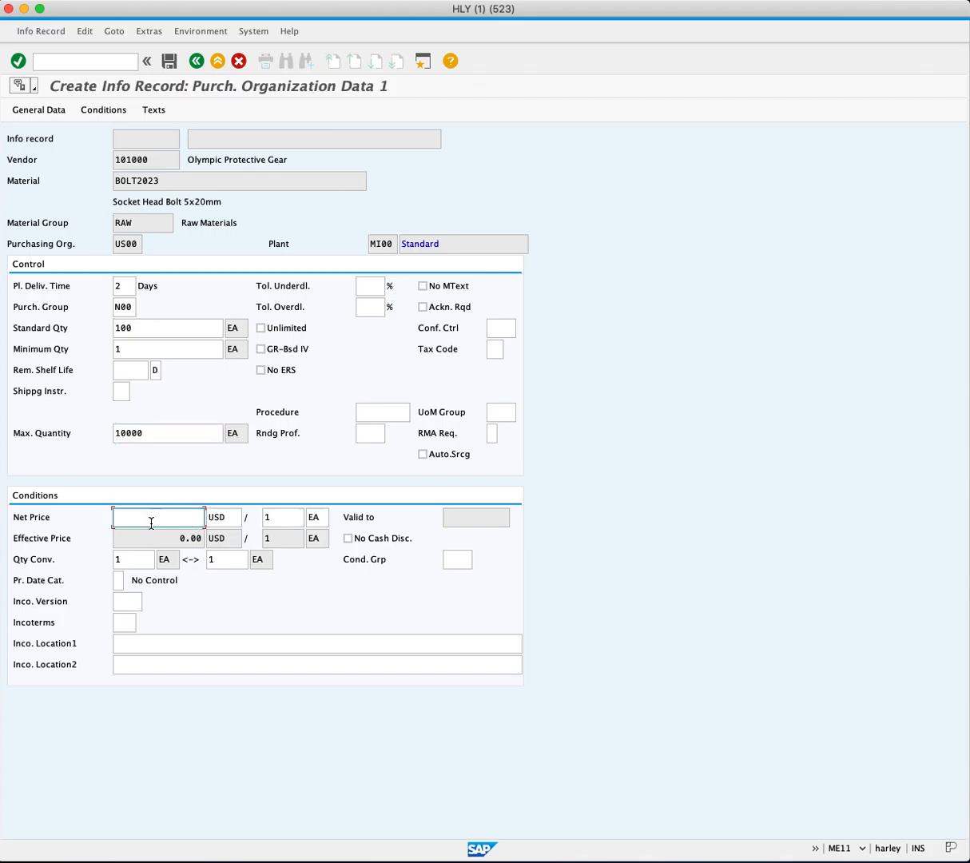
text(50)
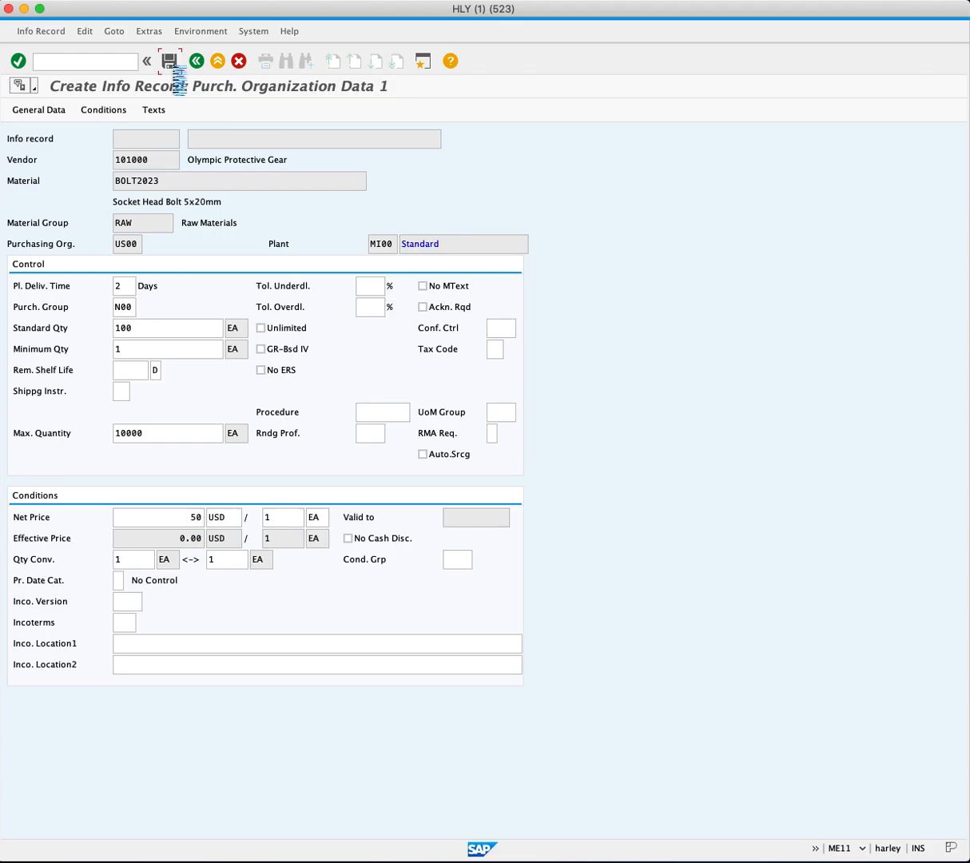
click(169, 60)
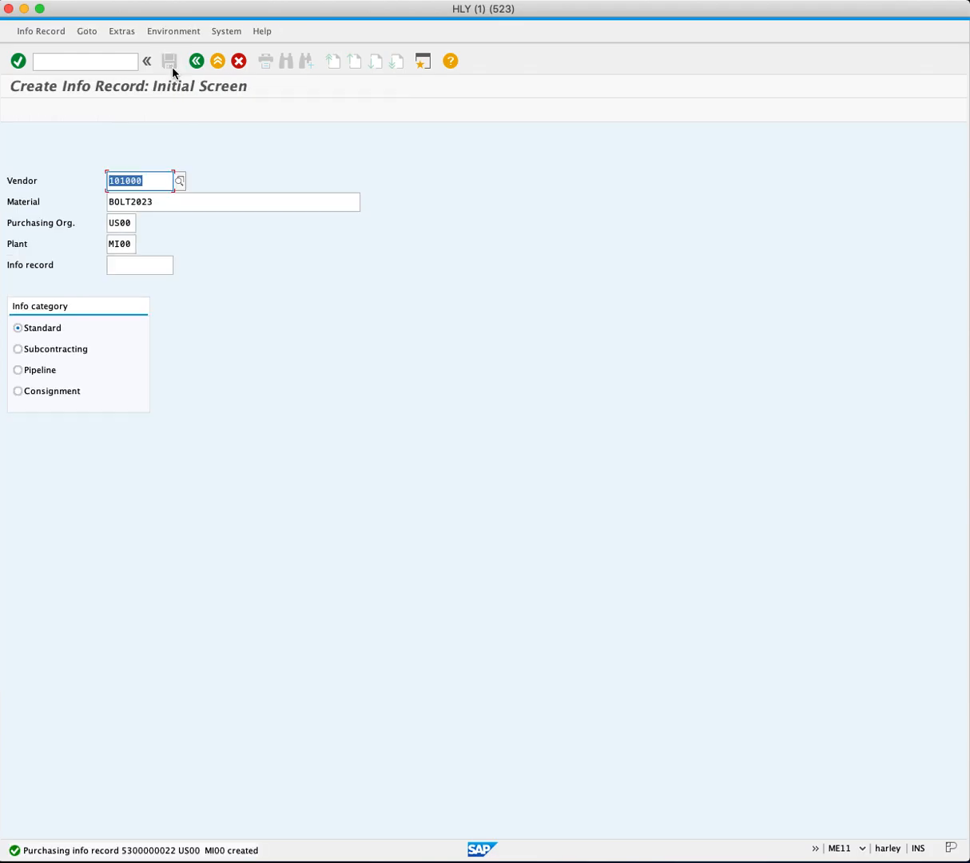
mouse_move(163, 655)
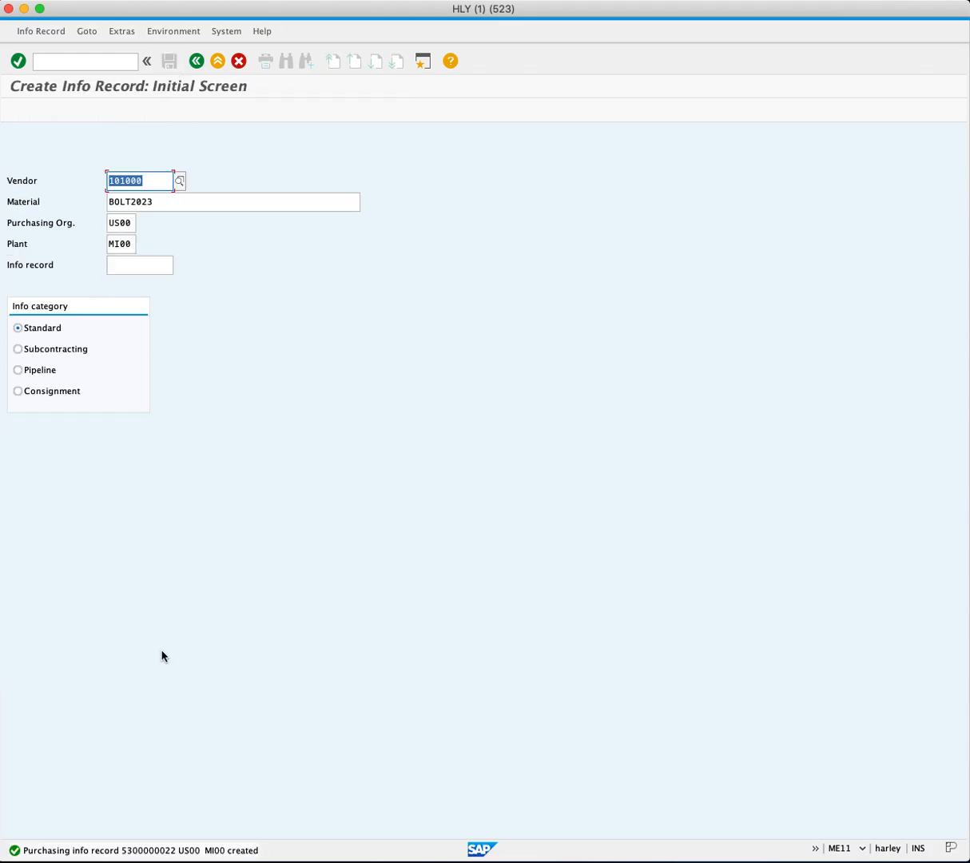